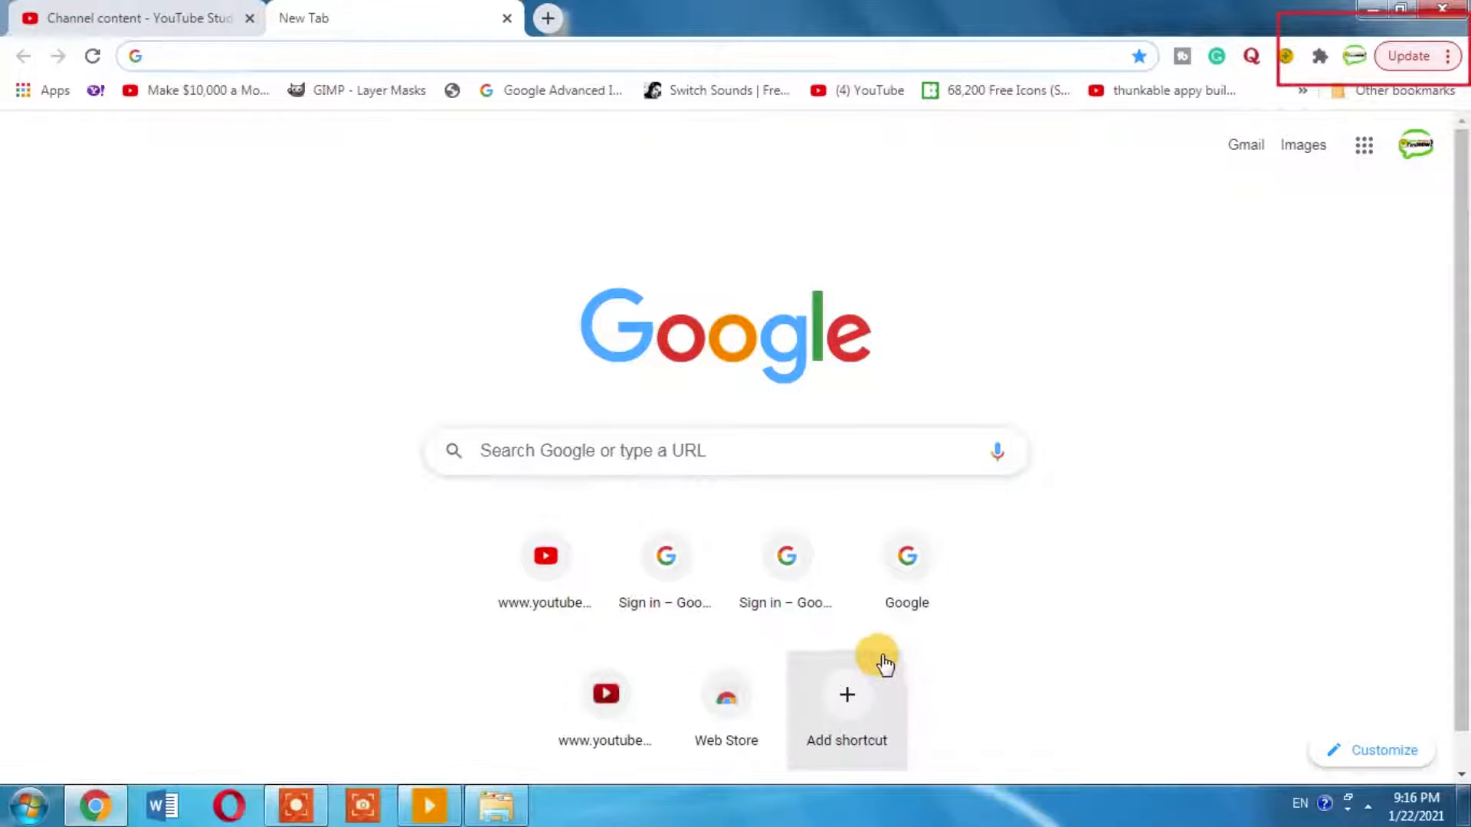
{"action": "mouse_move", "coordinate": [874, 666]}
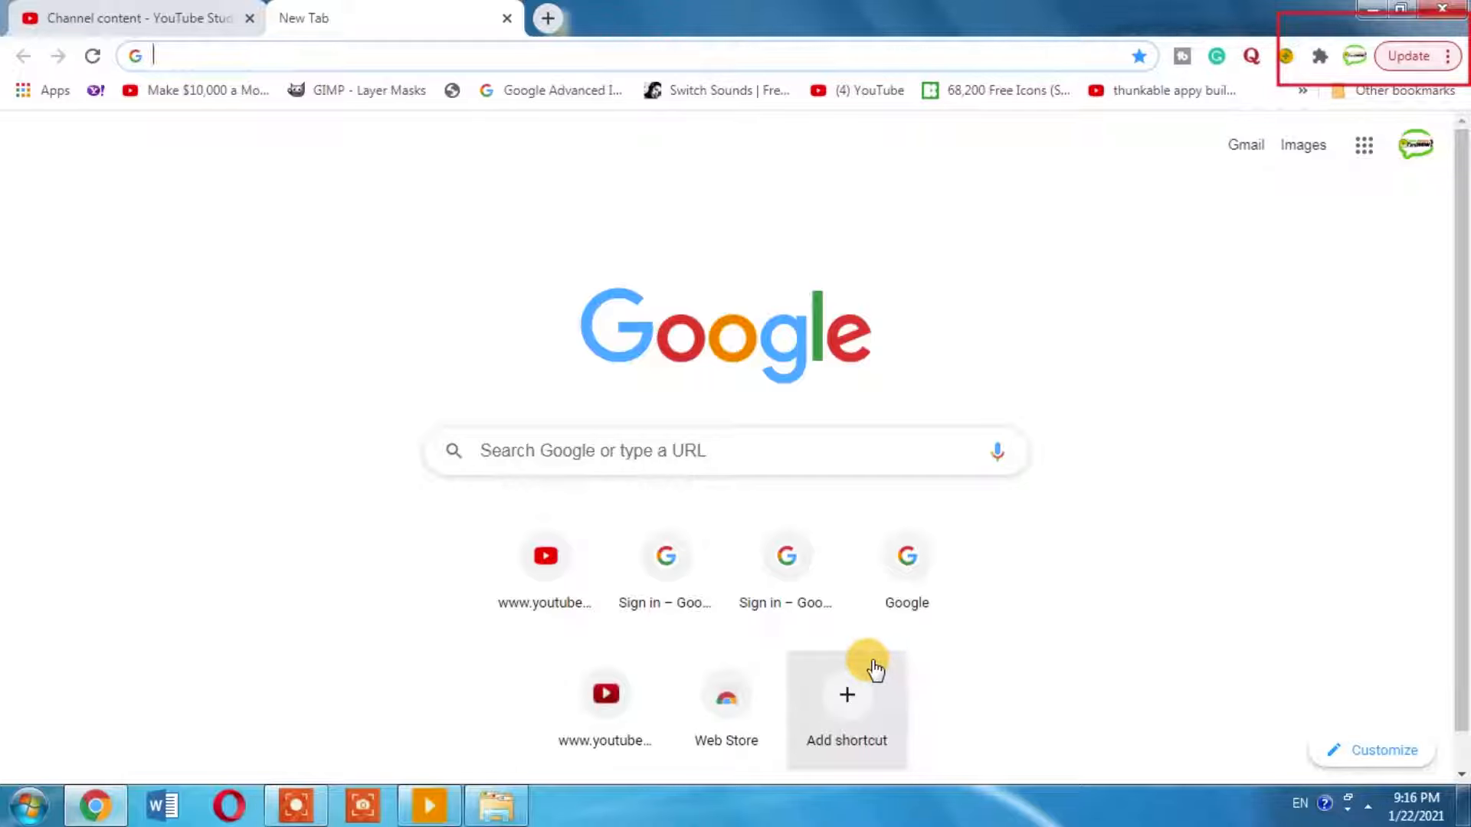
{"action": "mouse_move", "coordinate": [1117, 473]}
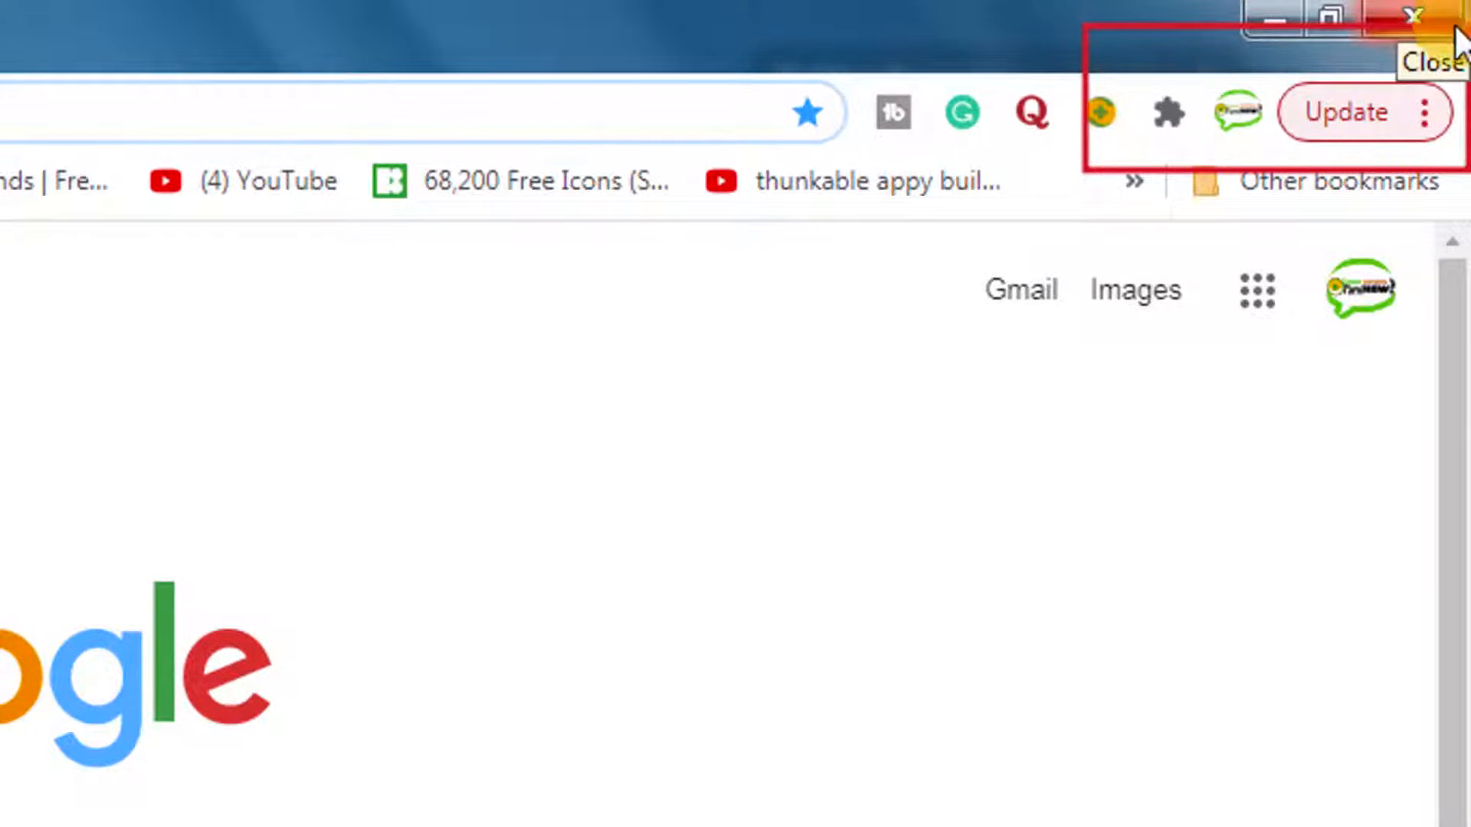
{"action": "mouse_move", "coordinate": [1450, 108]}
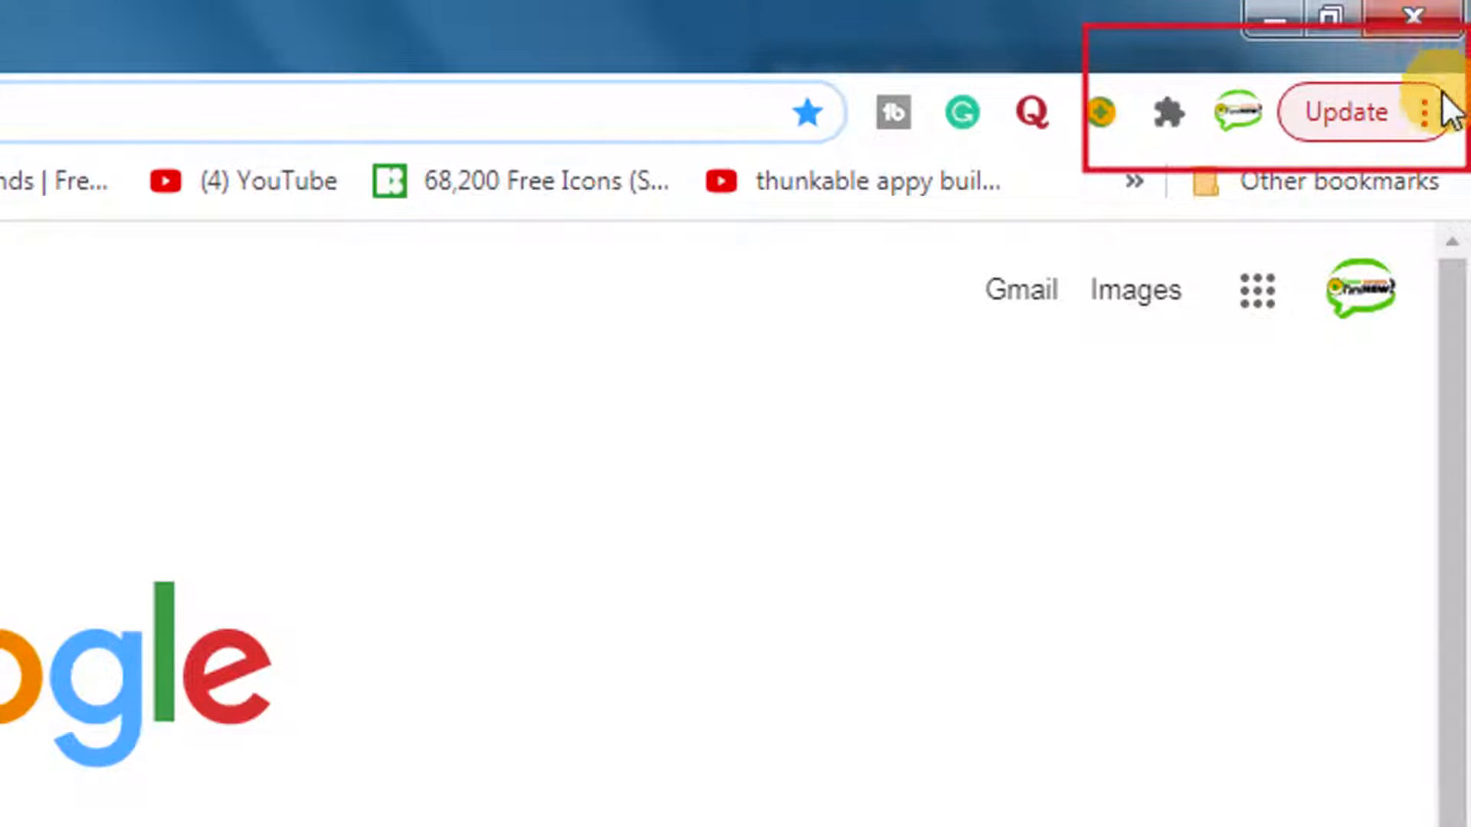
{"action": "mouse_move", "coordinate": [1424, 112]}
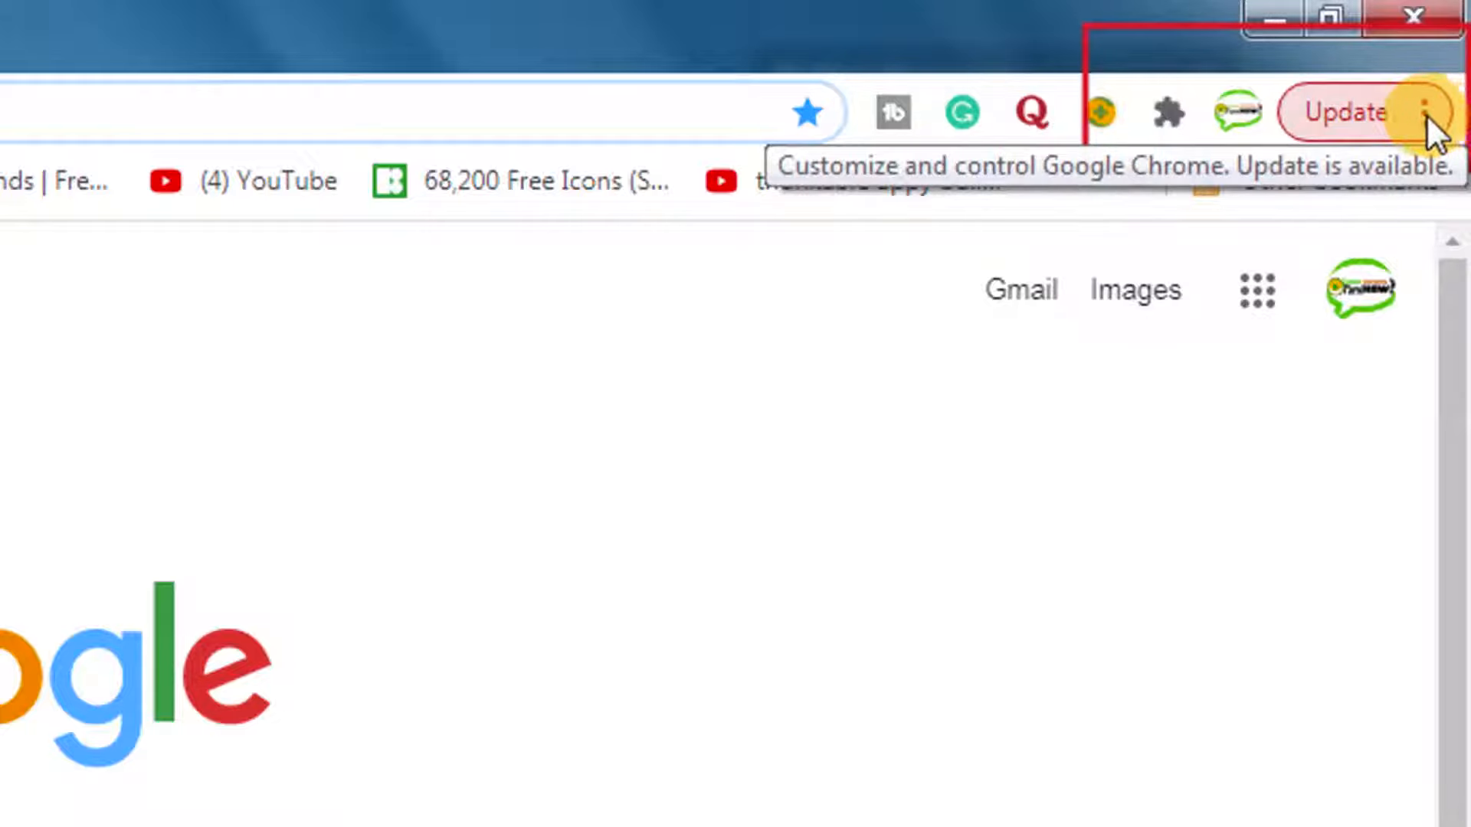
Open Chrome's About Google Chrome page from the Help menu to check for updates
{"action": "left_click", "coordinate": [1424, 113]}
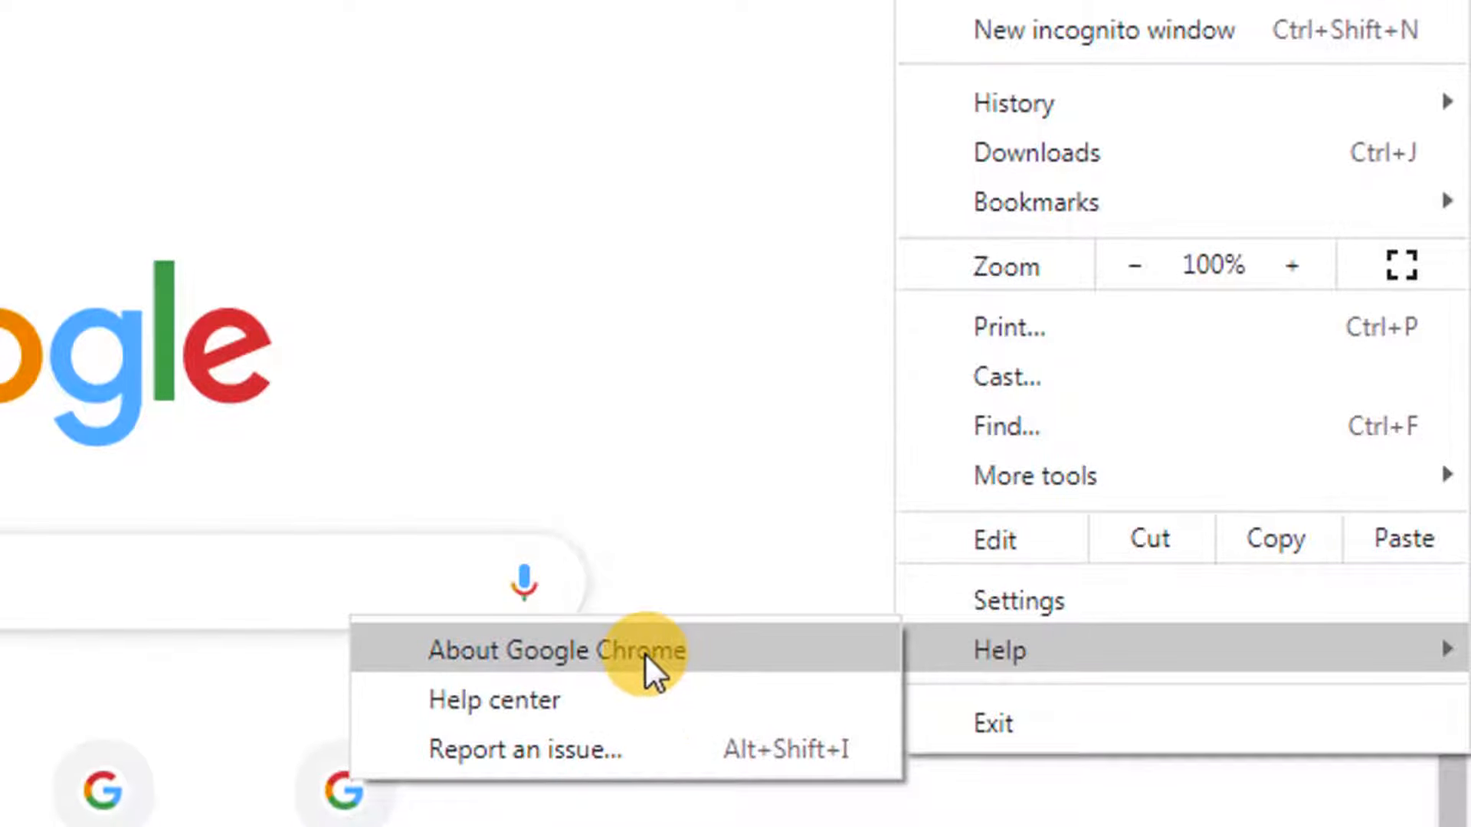
{"action": "left_click", "coordinate": [559, 651]}
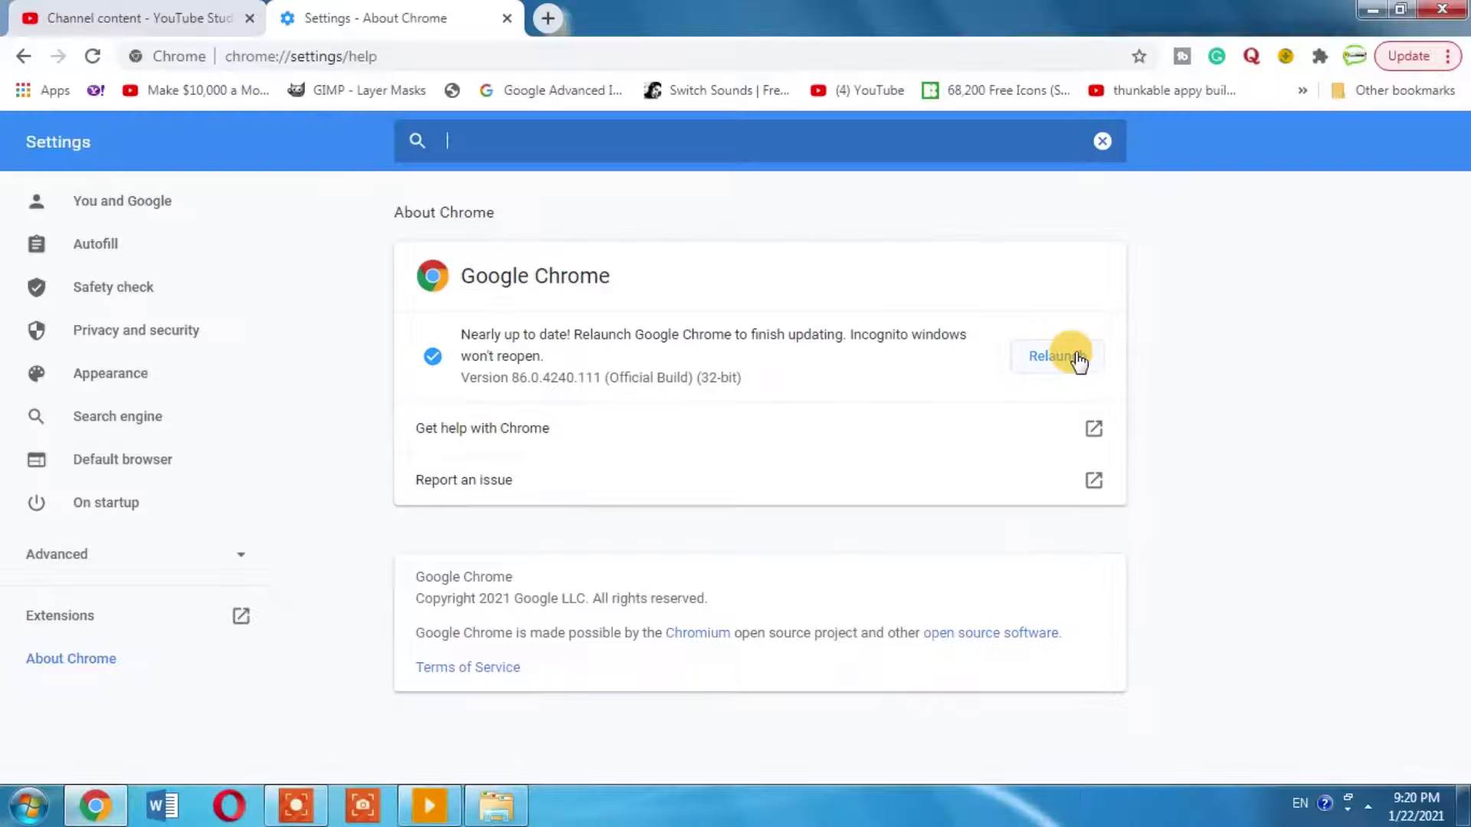
Relaunch Chrome to apply the downloaded update
{"action": "left_click", "coordinate": [1055, 355]}
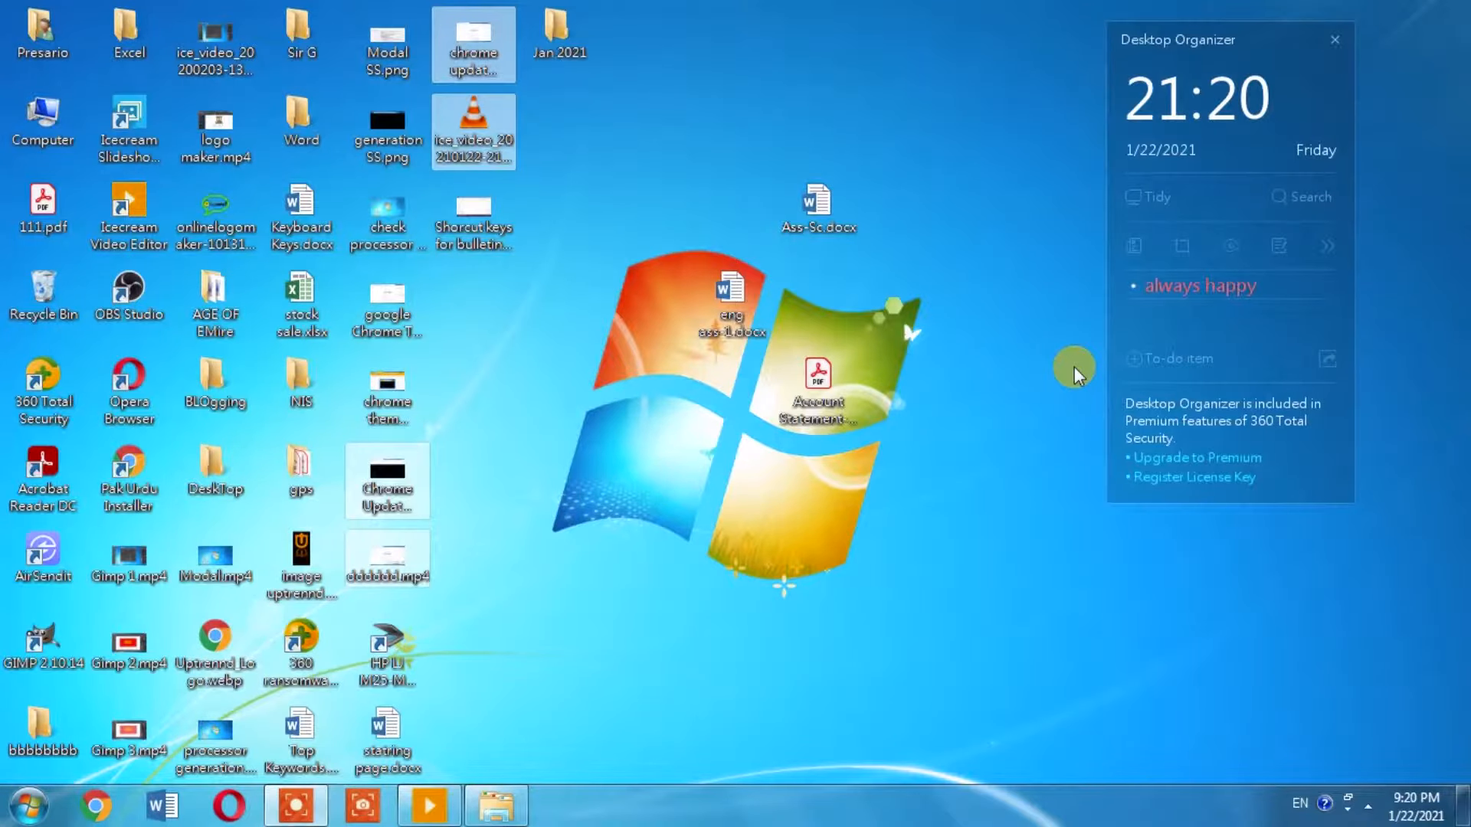
{"action": "mouse_move", "coordinate": [860, 526]}
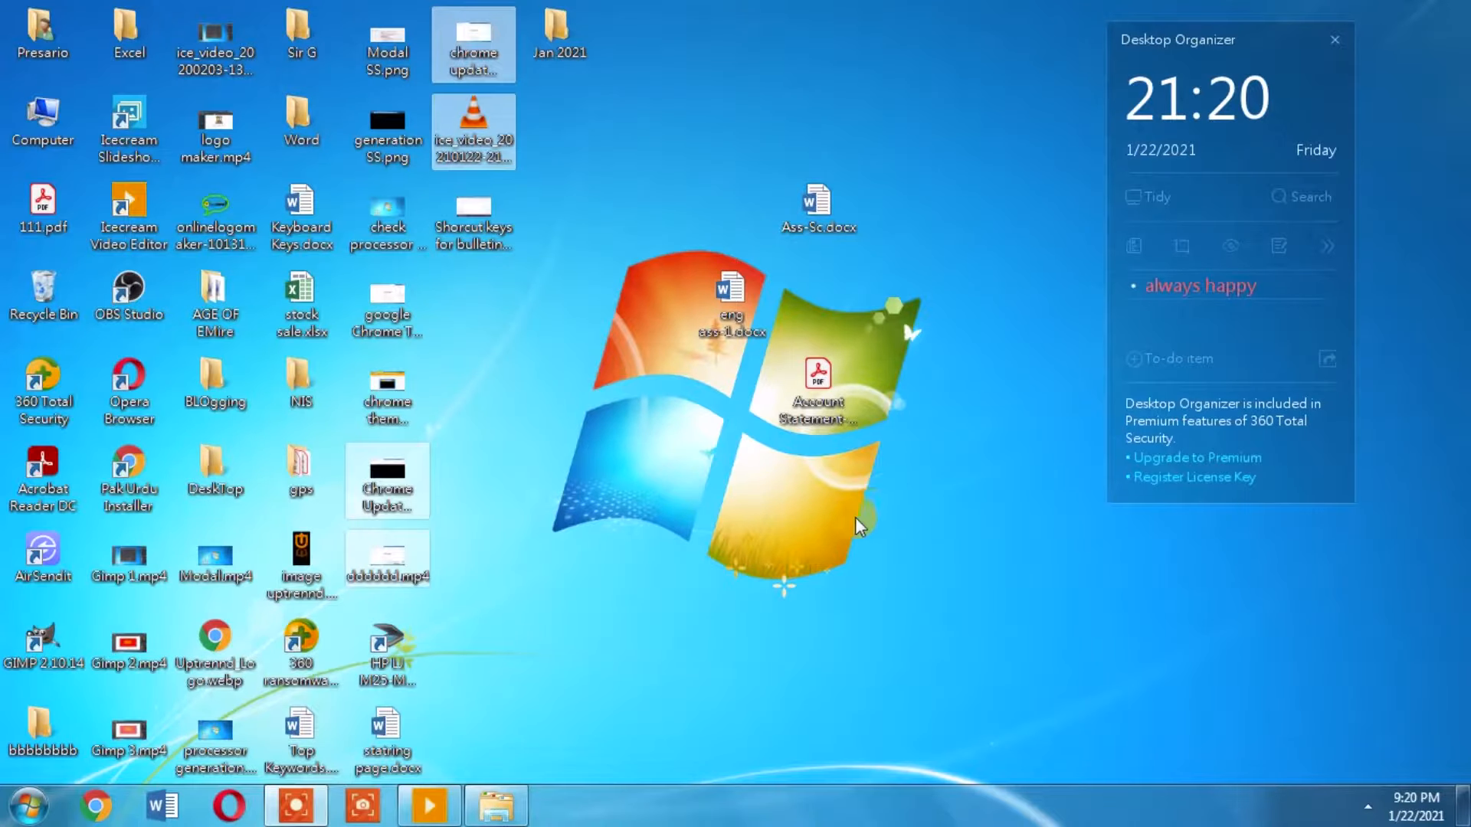
{"action": "mouse_move", "coordinate": [614, 605]}
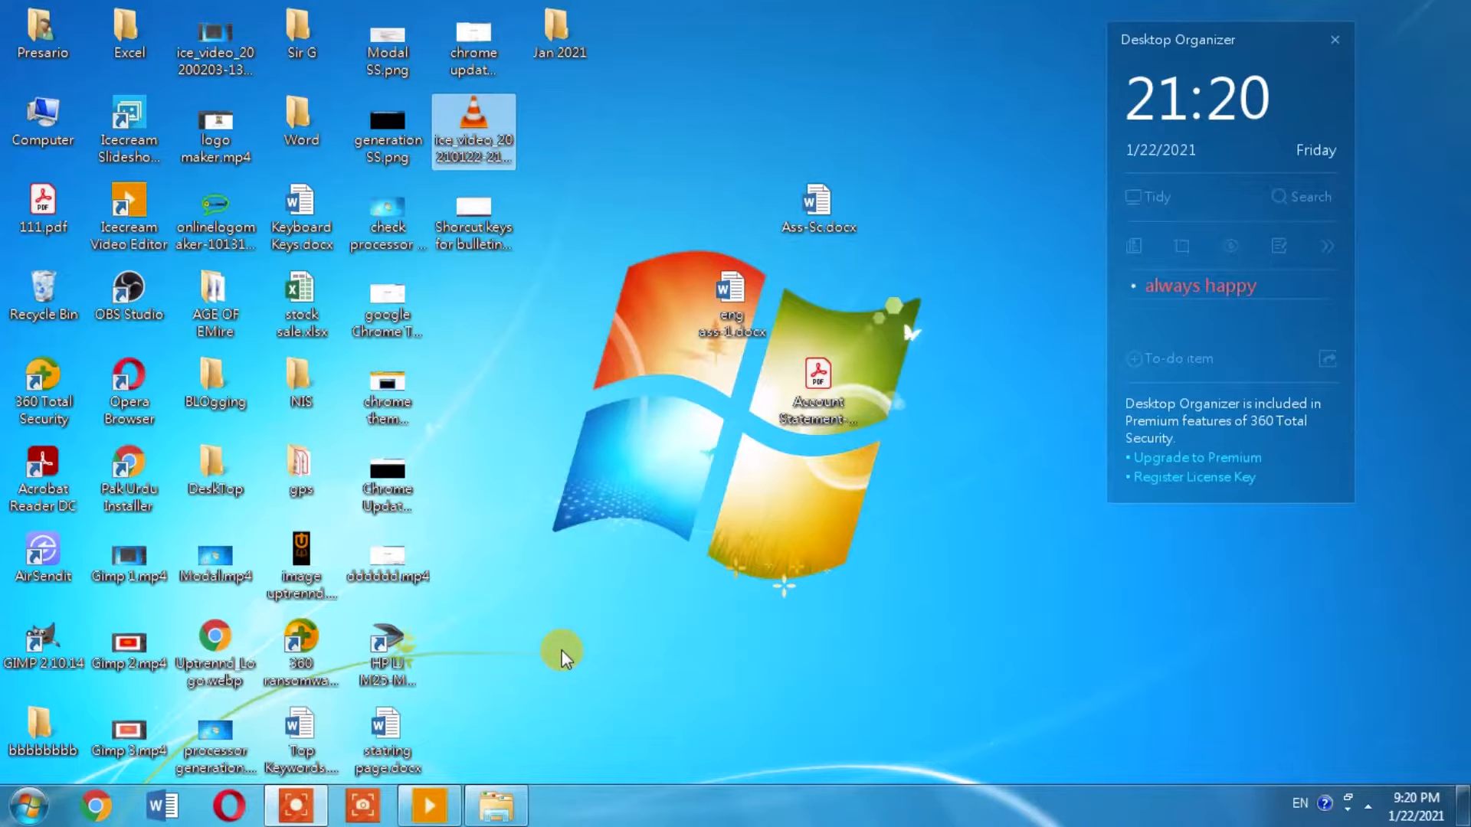
{"action": "mouse_move", "coordinate": [554, 563]}
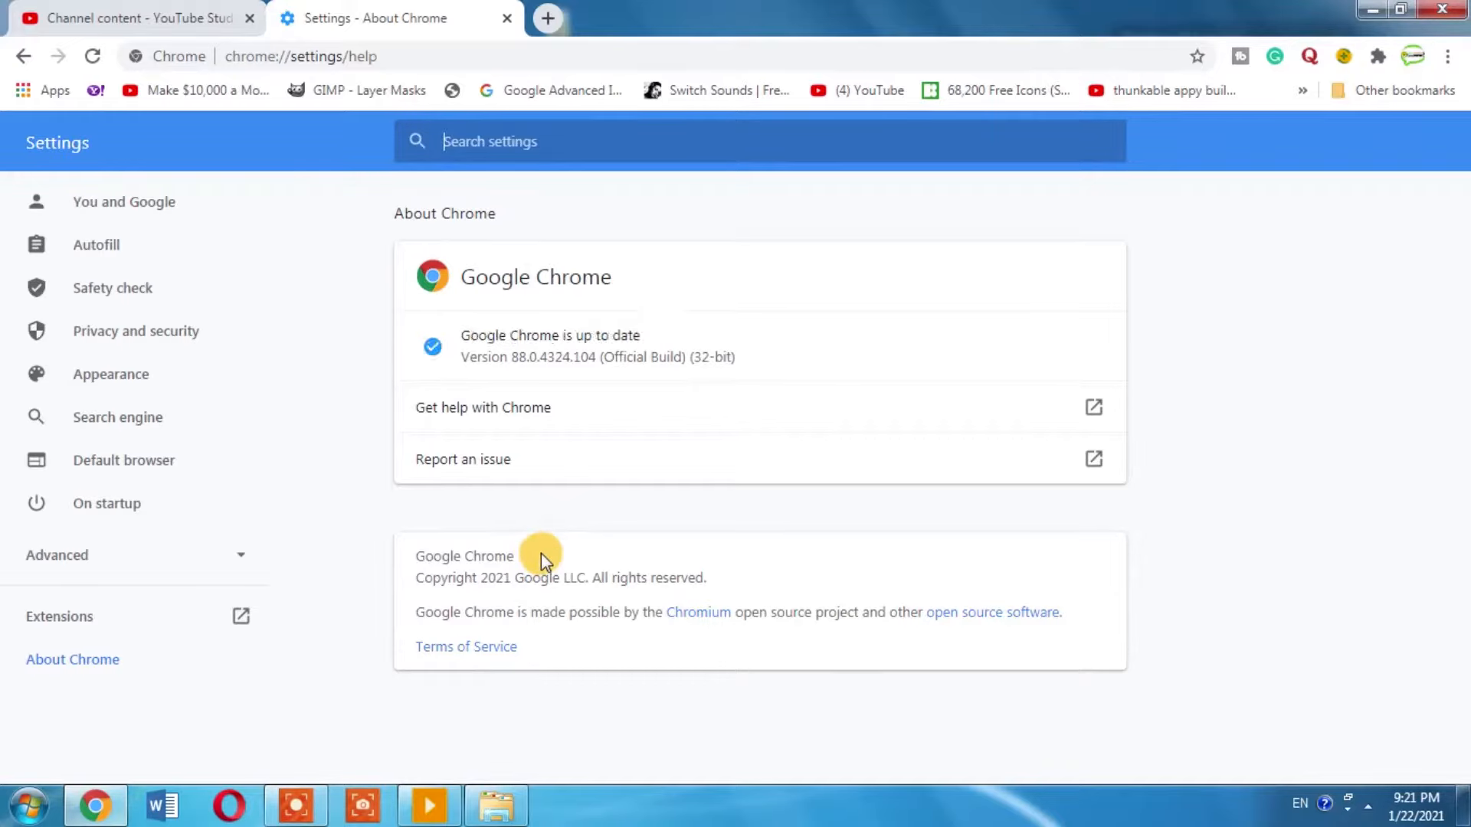
{"action": "mouse_move", "coordinate": [563, 534]}
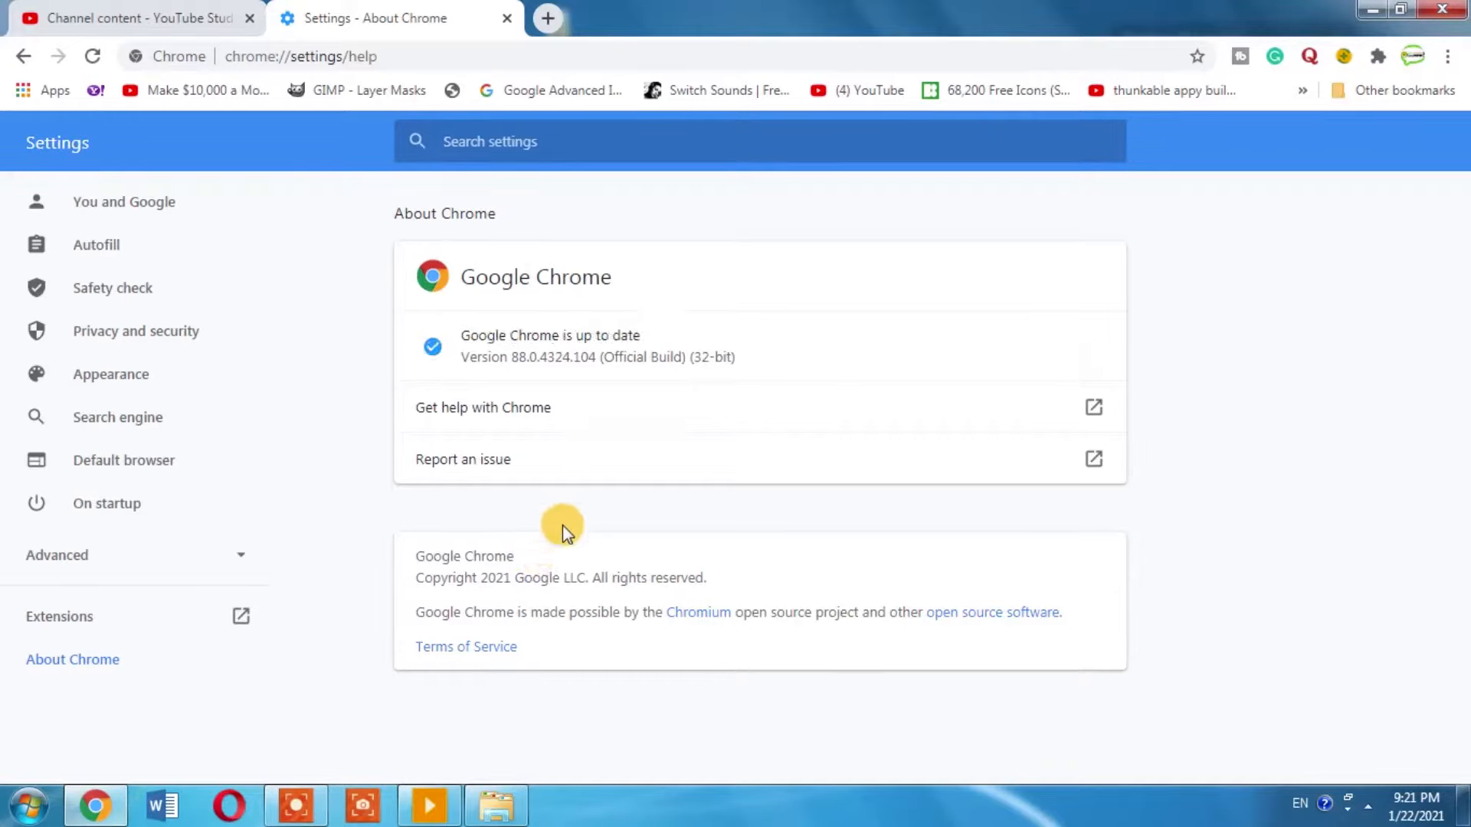